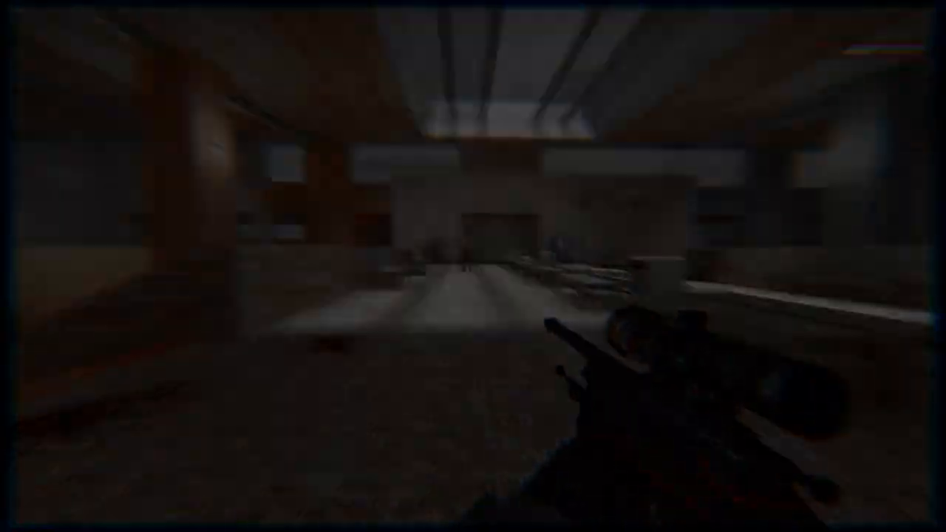
right_click(473, 266)
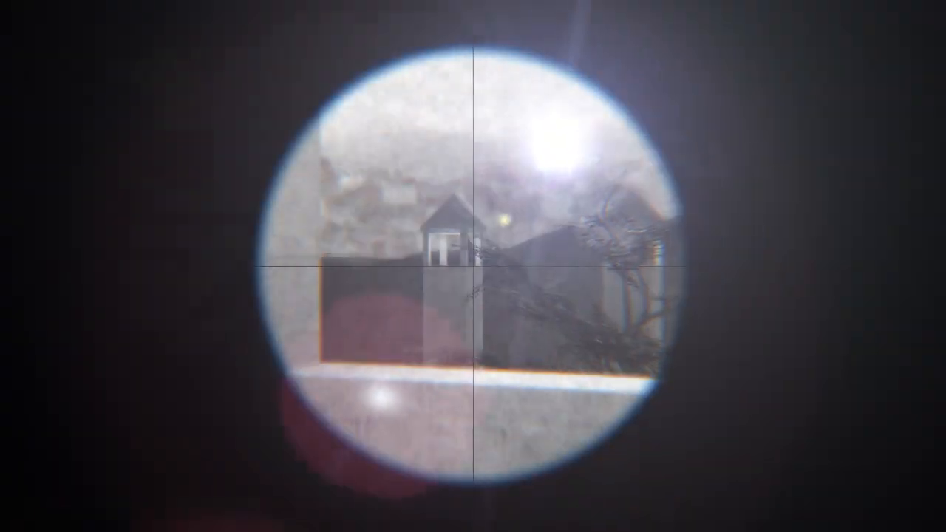
right_click(473, 266)
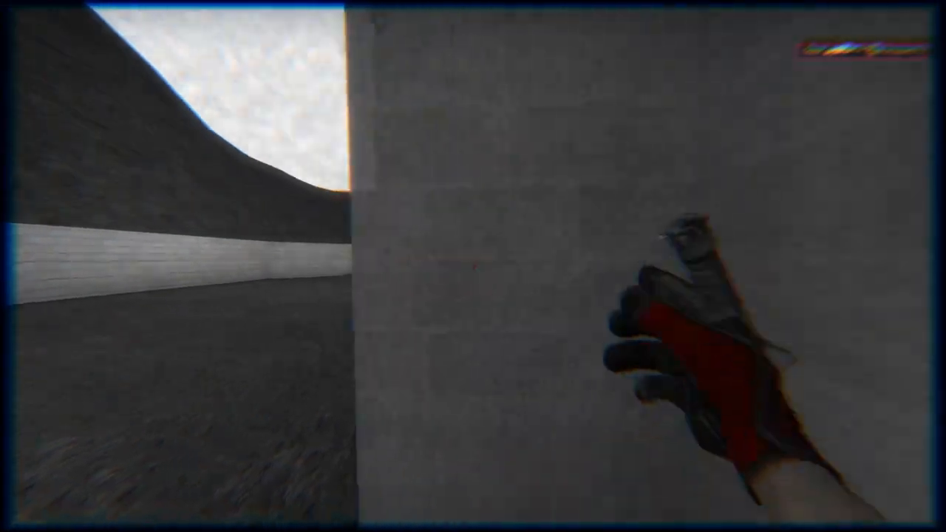
right_click(473, 266)
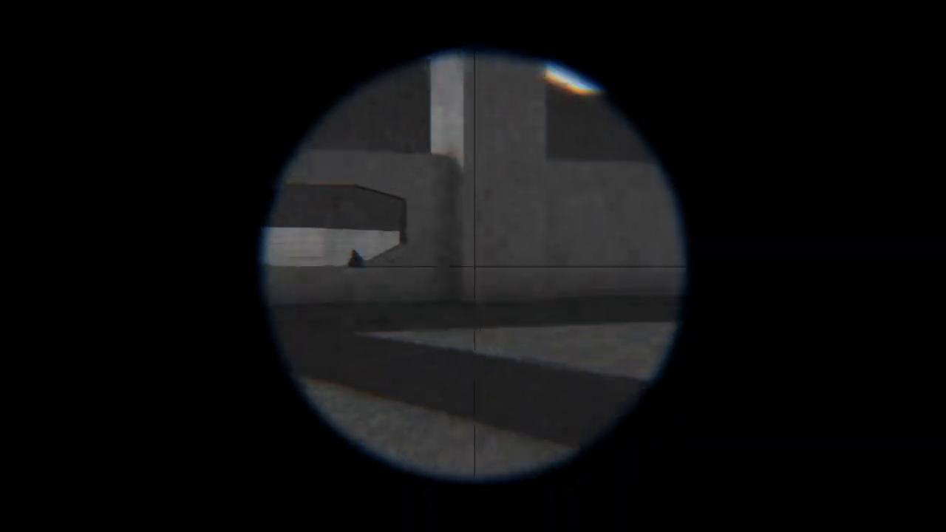